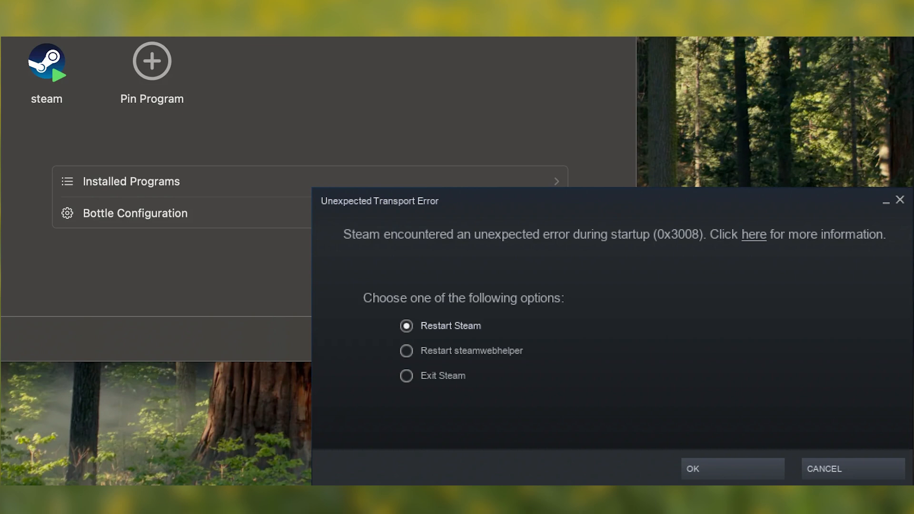
# Step: Launch Steam from the Test bottle and observe the 0x3008 transport error
pyautogui.click(406, 376)
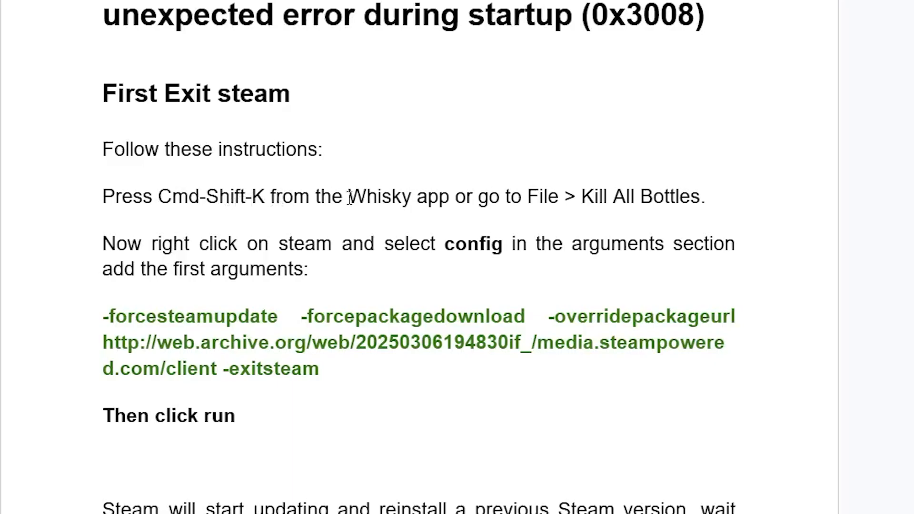
# Step: Kill all running bottles and open steam's Config settings
pyautogui.click(93, 12)
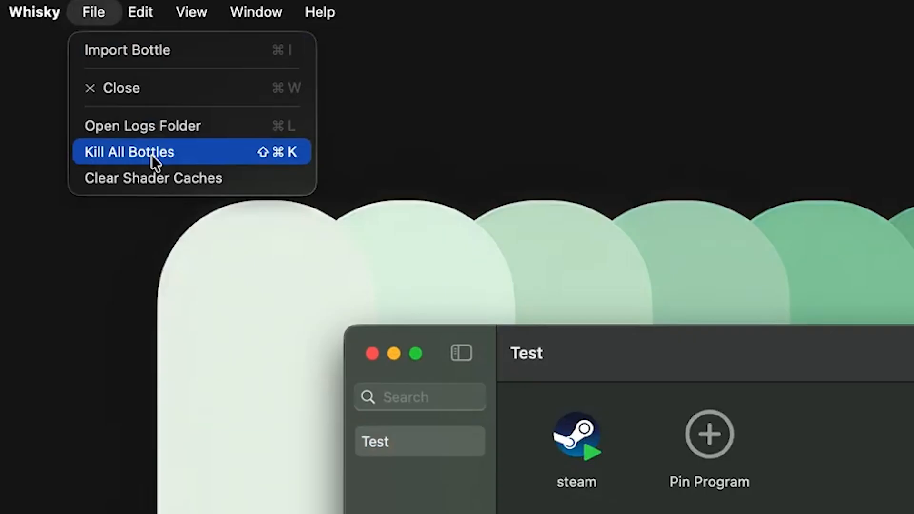
pyautogui.rightClick(576, 434)
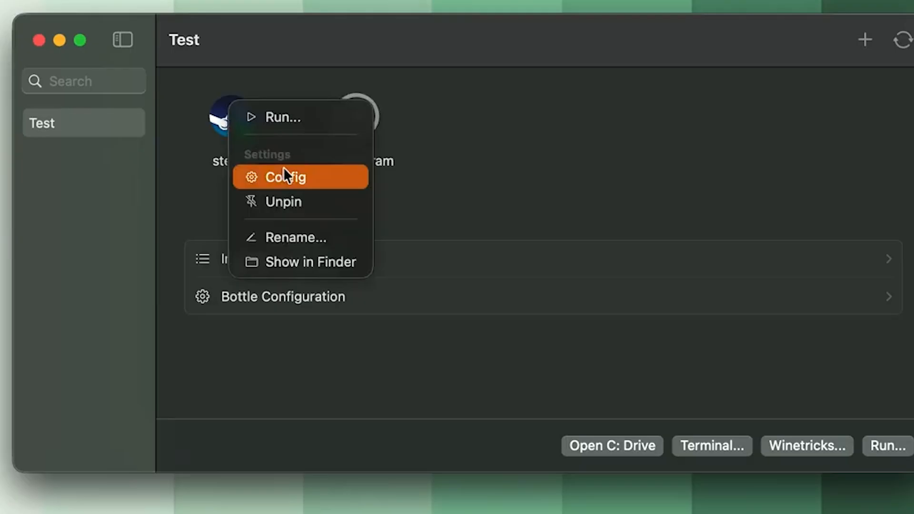
pyautogui.click(285, 176)
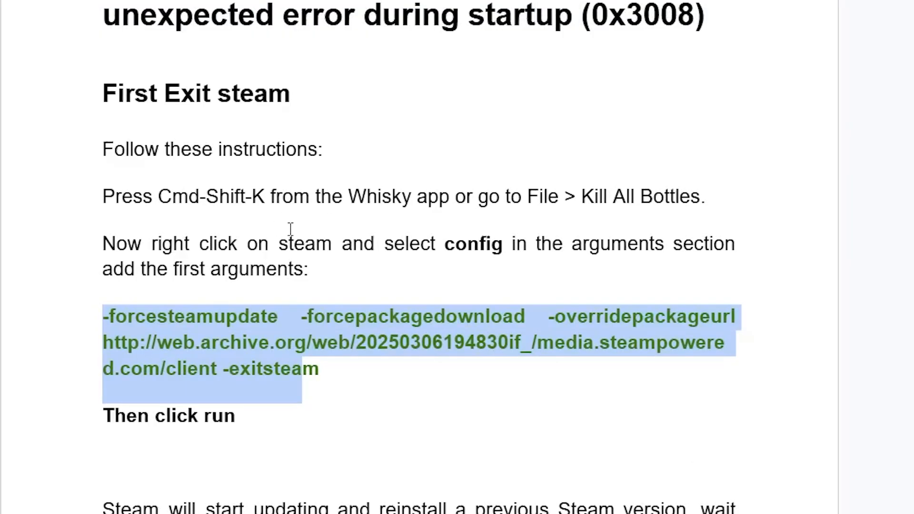
pyautogui.moveTo(183, 229)
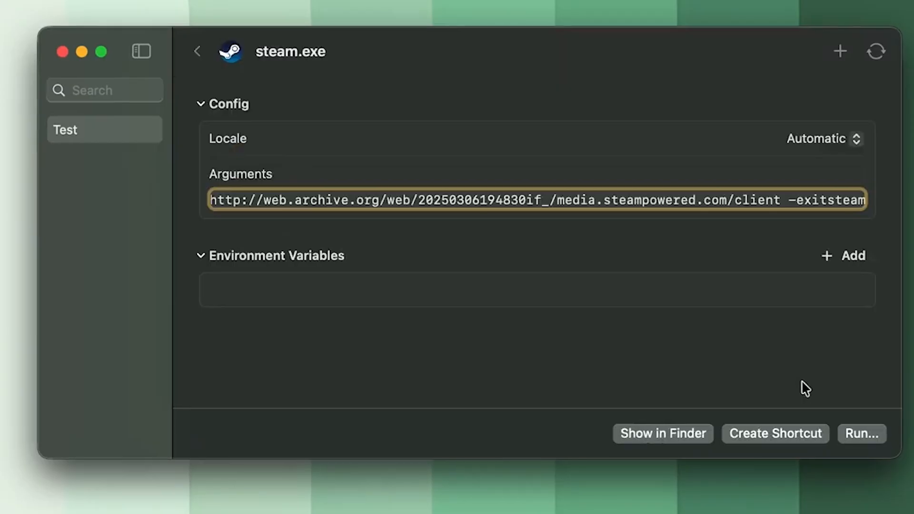
# Step: Run steam.exe with the pasted workaround arguments ending in -exitsteam
pyautogui.click(862, 433)
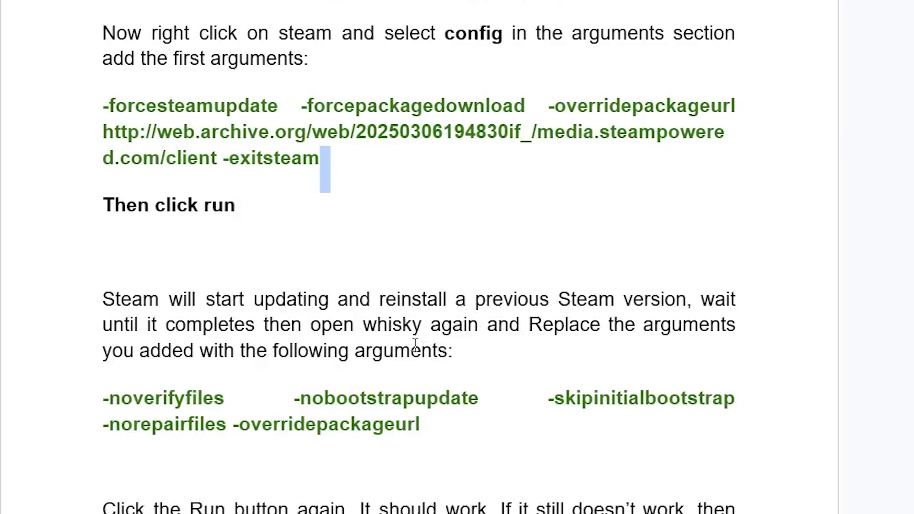
pyautogui.scroll(-3)
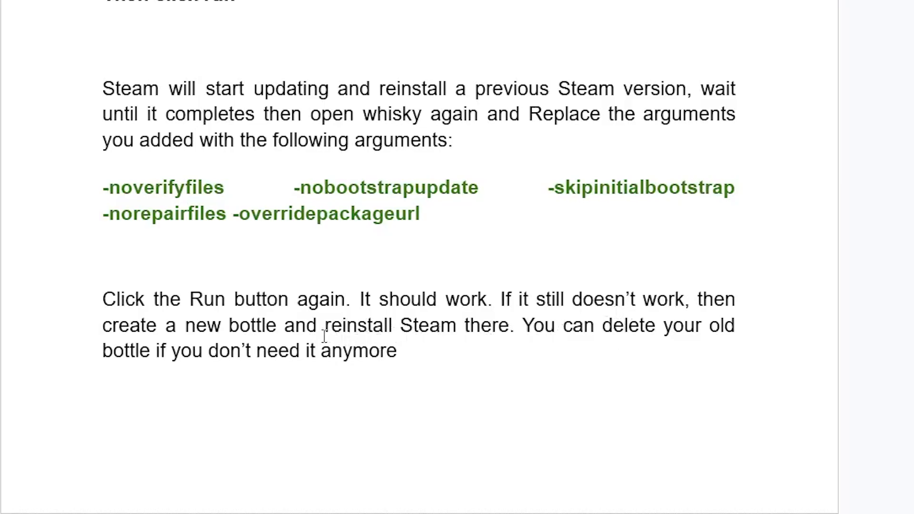
pyautogui.moveTo(430, 356)
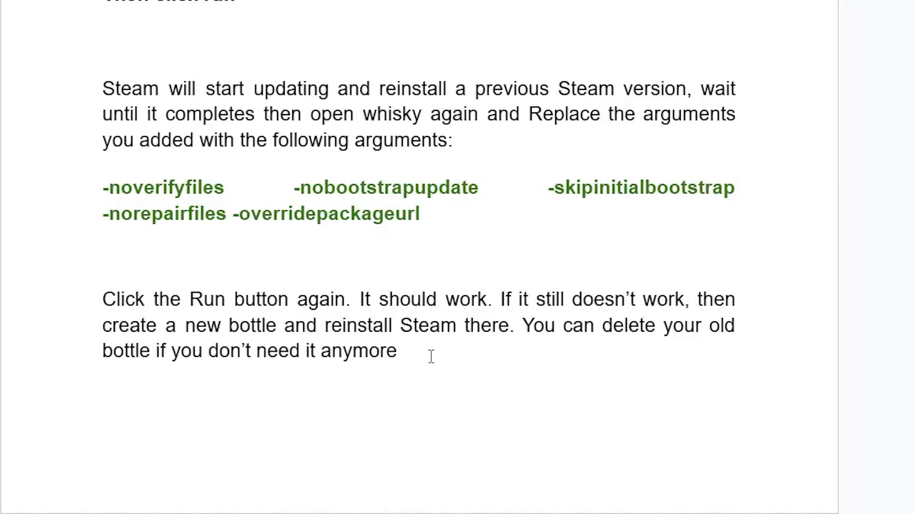
pyautogui.scroll(-3)
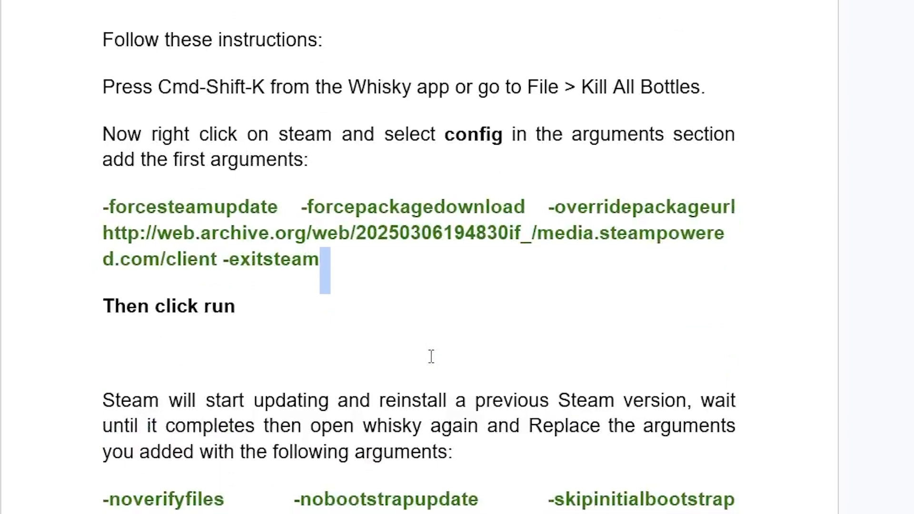